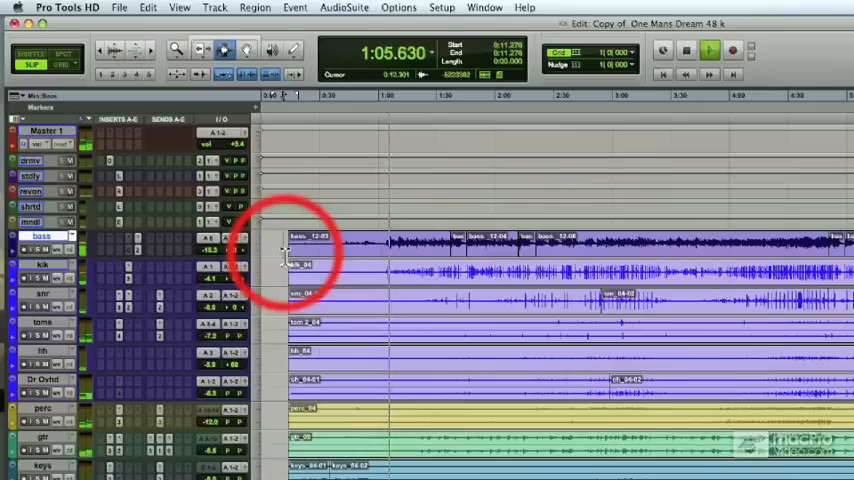
{"action": "left_click", "coordinate": [708, 50]}
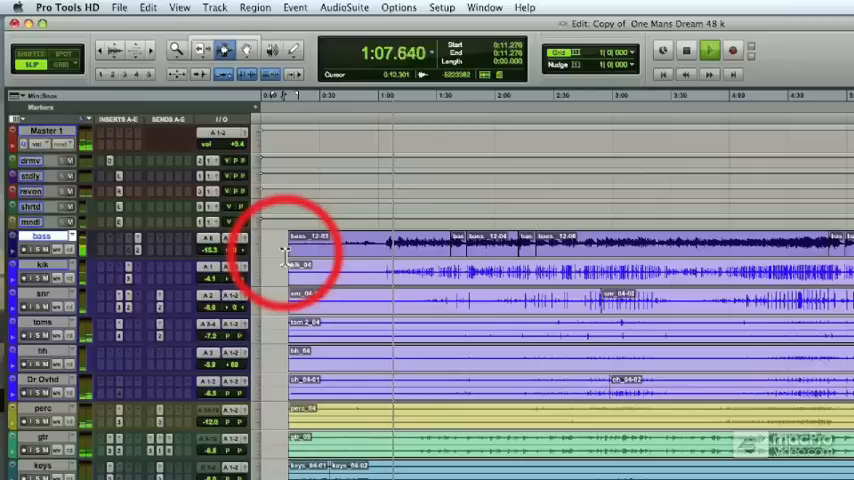